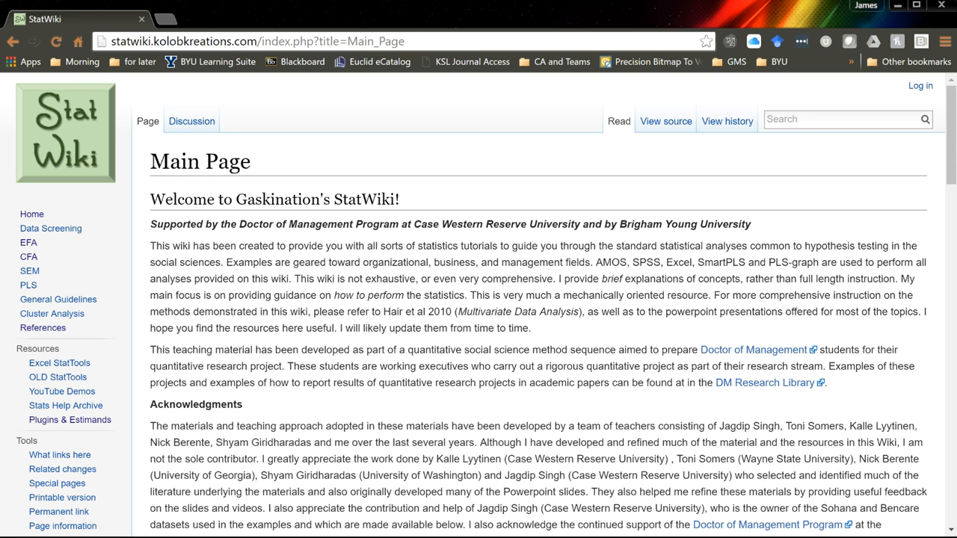
mouse_move(175, 382)
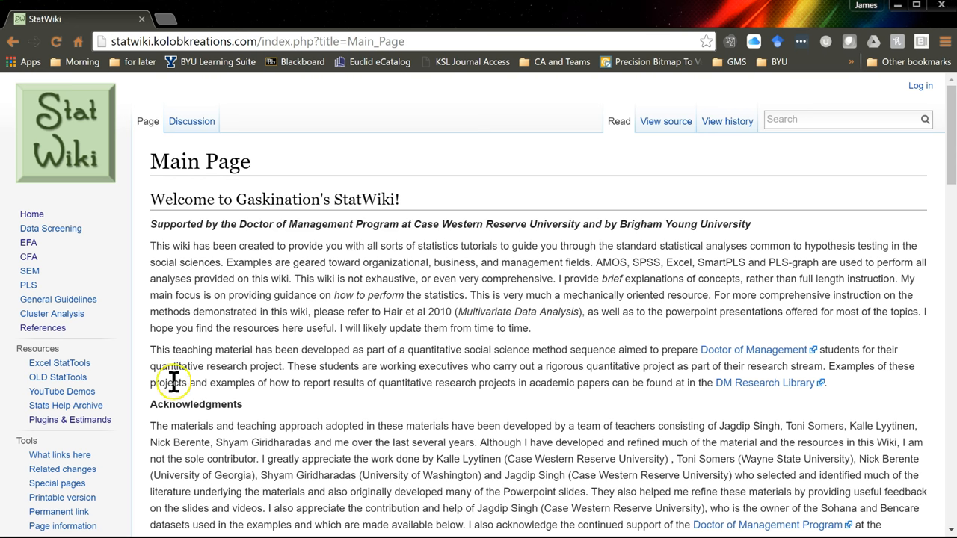
mouse_move(69, 420)
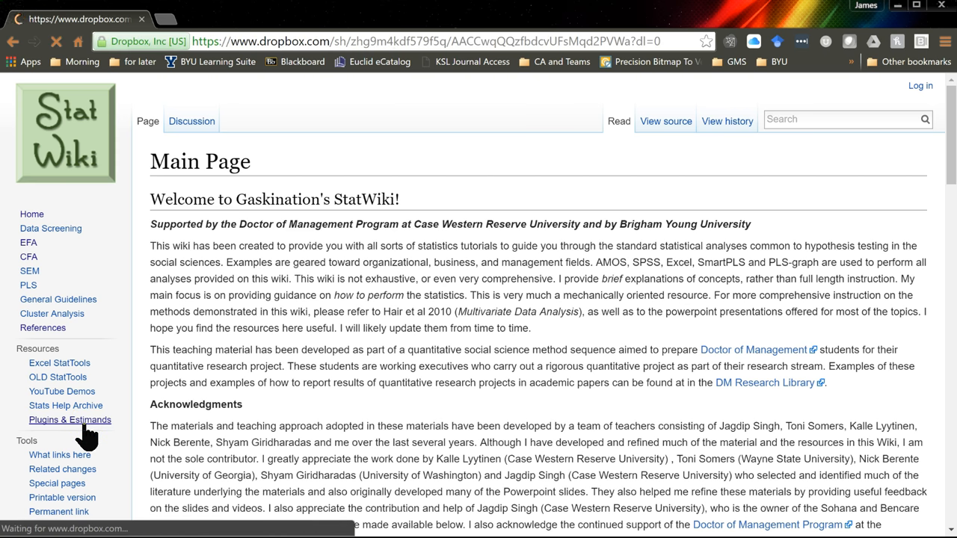
Download ModelFit.dll from the Dropbox estimands and plugins folder.
click(70, 419)
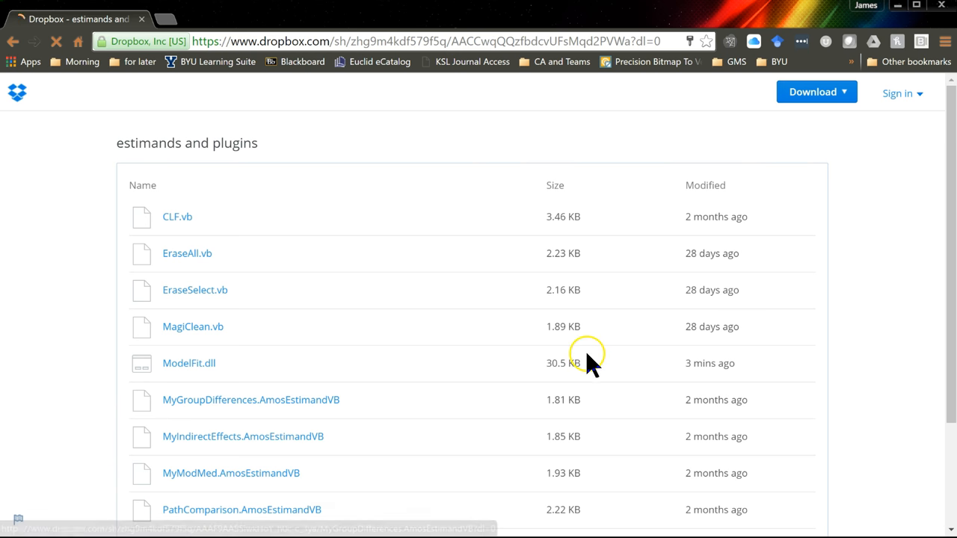
mouse_move(213, 378)
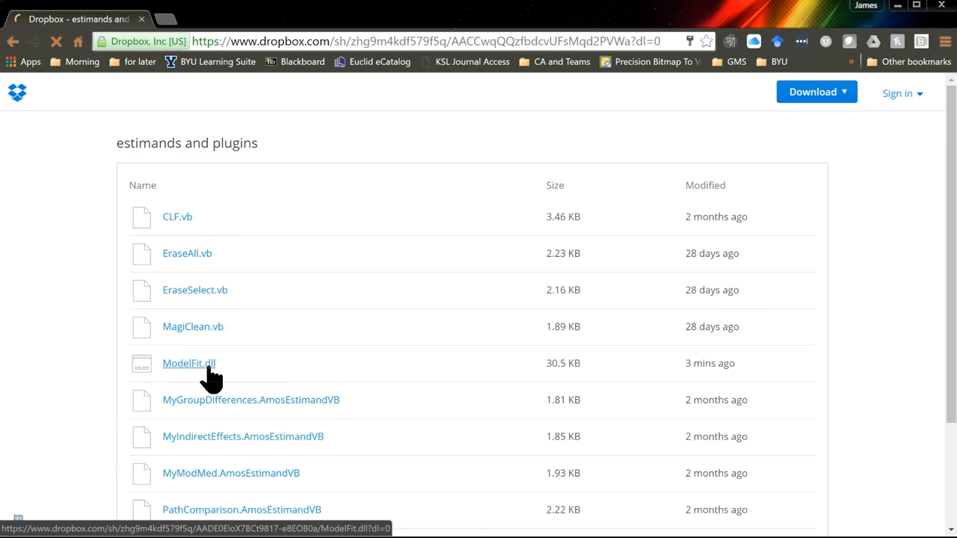
click(189, 364)
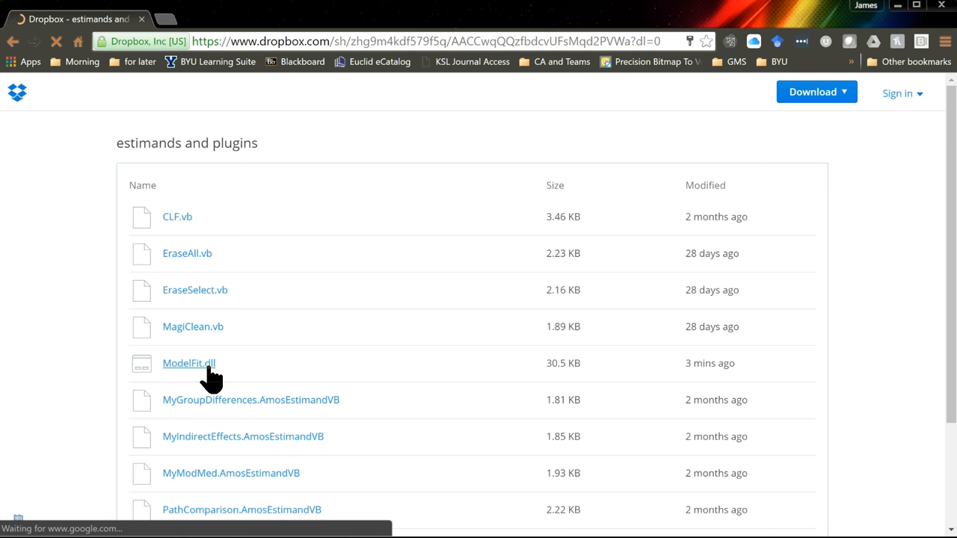
mouse_move(189, 363)
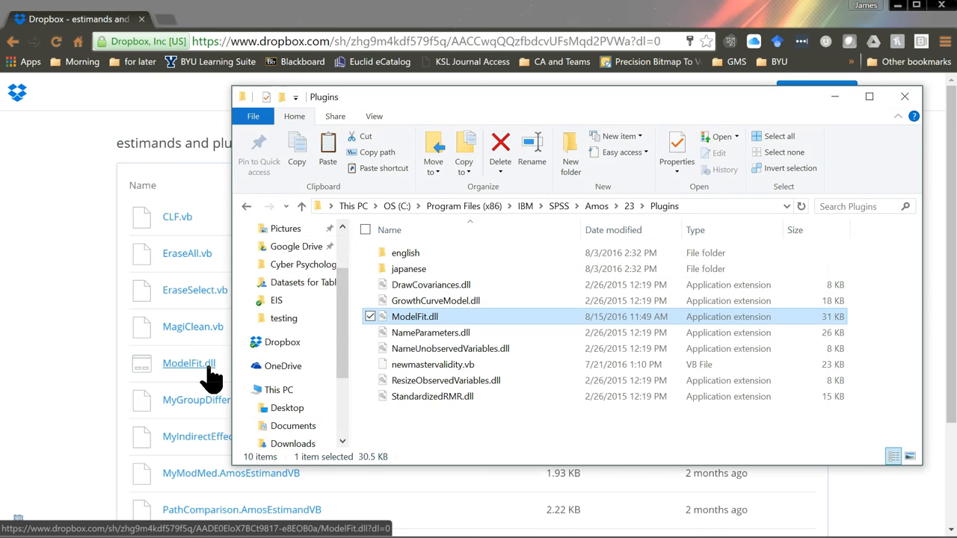
mouse_move(60, 381)
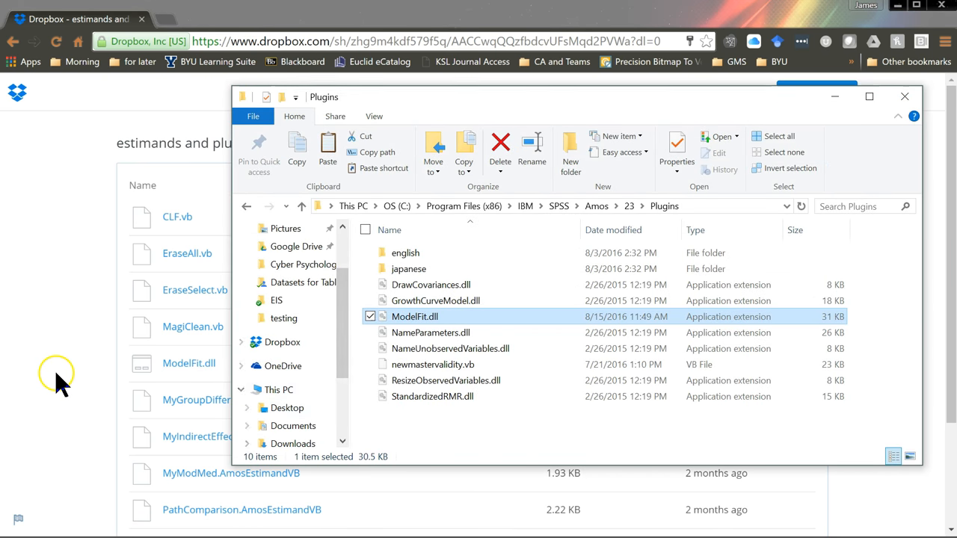
Verify ModelFit.dll is in the Amos 23 Plugins folder, then switch to the CFA model in Amos.
click(905, 96)
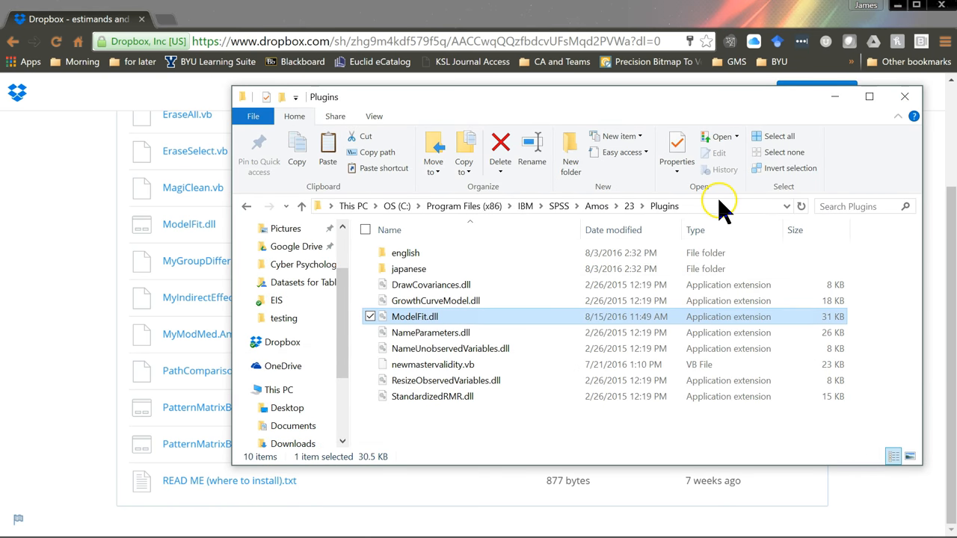
click(494, 206)
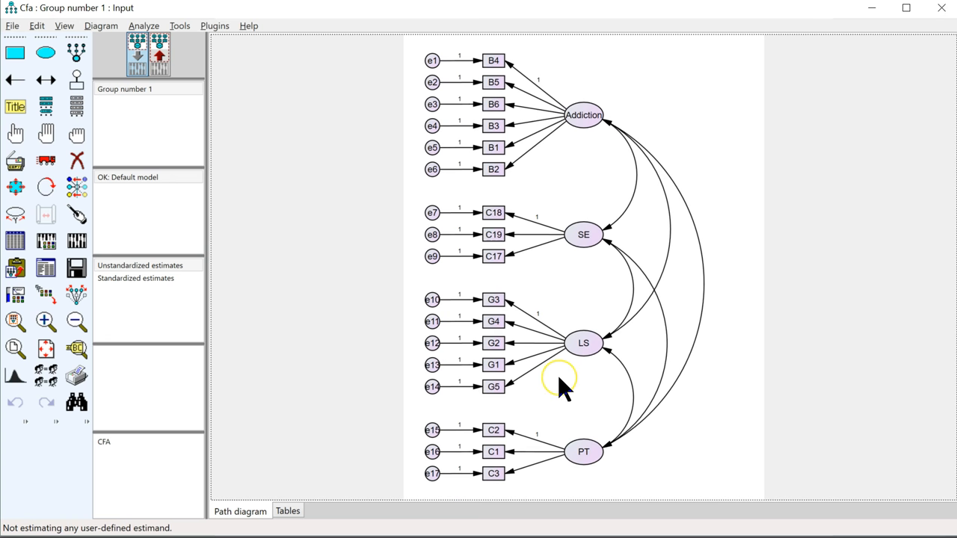
mouse_move(583, 374)
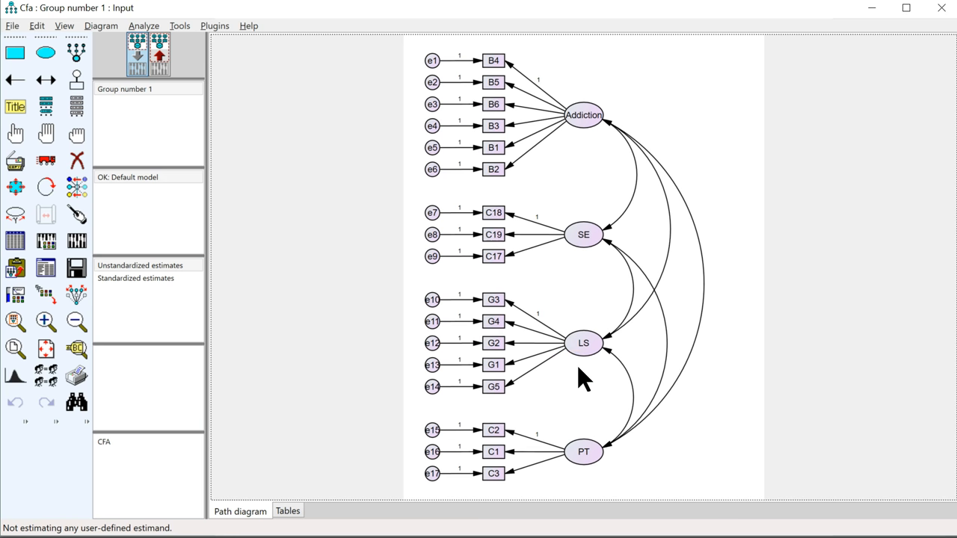
Run Plugins > Model Fit Measures on the CFA diagram to generate ModelFit.html.
click(584, 344)
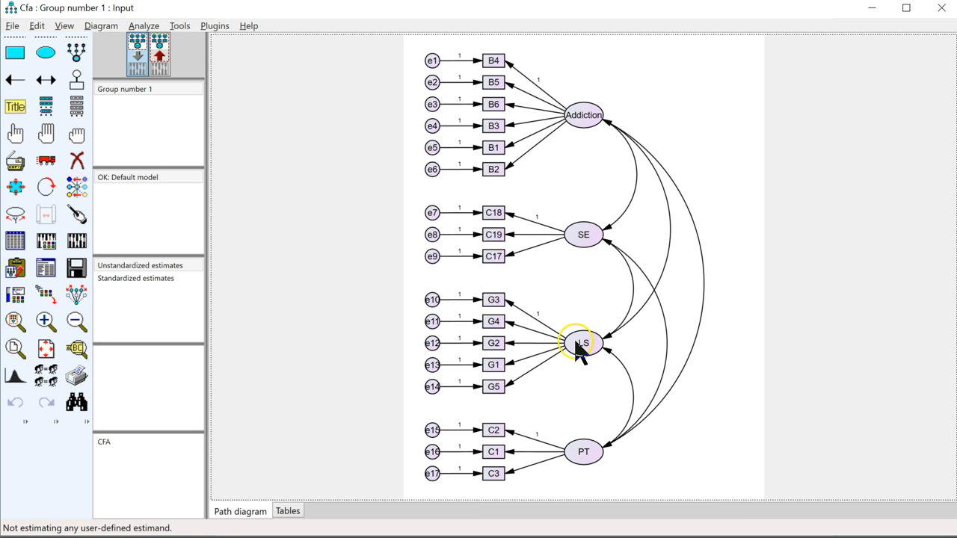
mouse_move(531, 209)
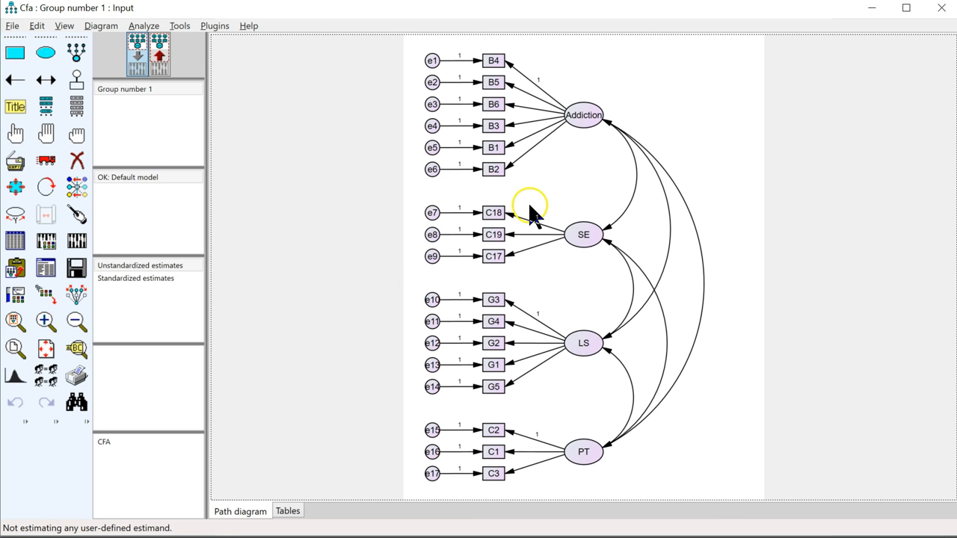
click(215, 25)
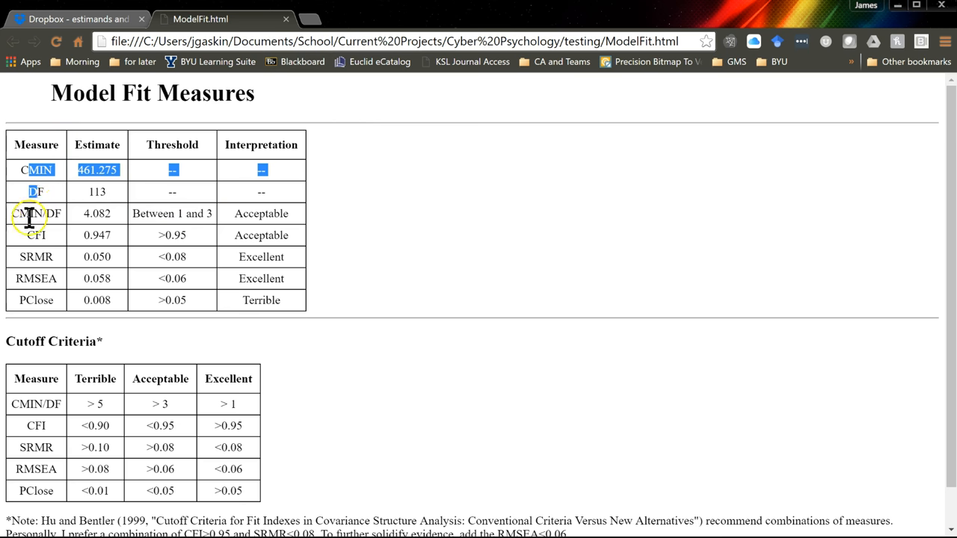
click(143, 300)
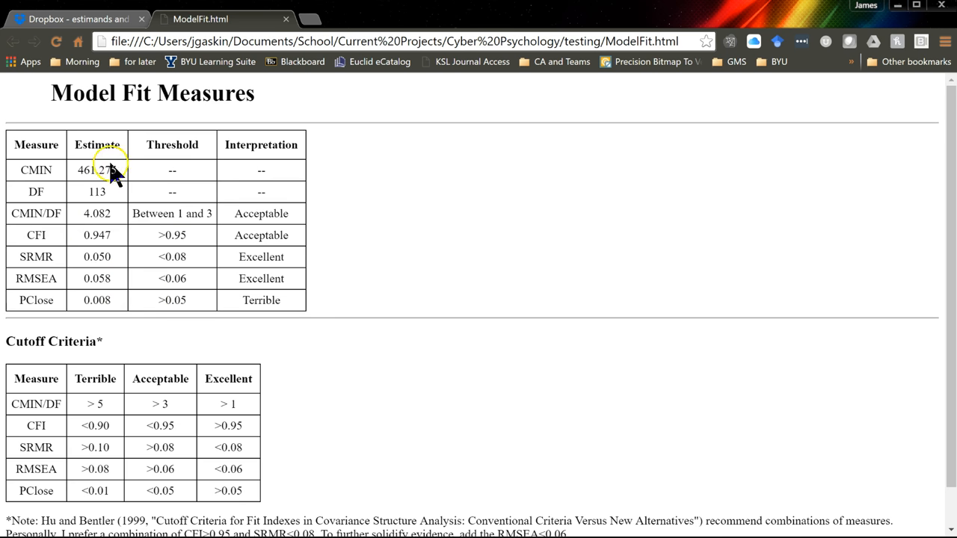
double_click(96, 170)
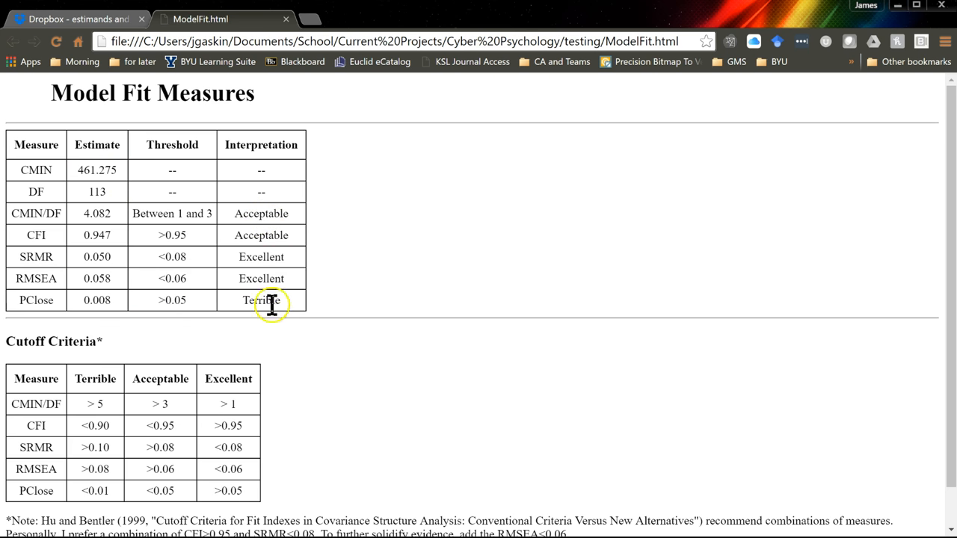
double_click(261, 300)
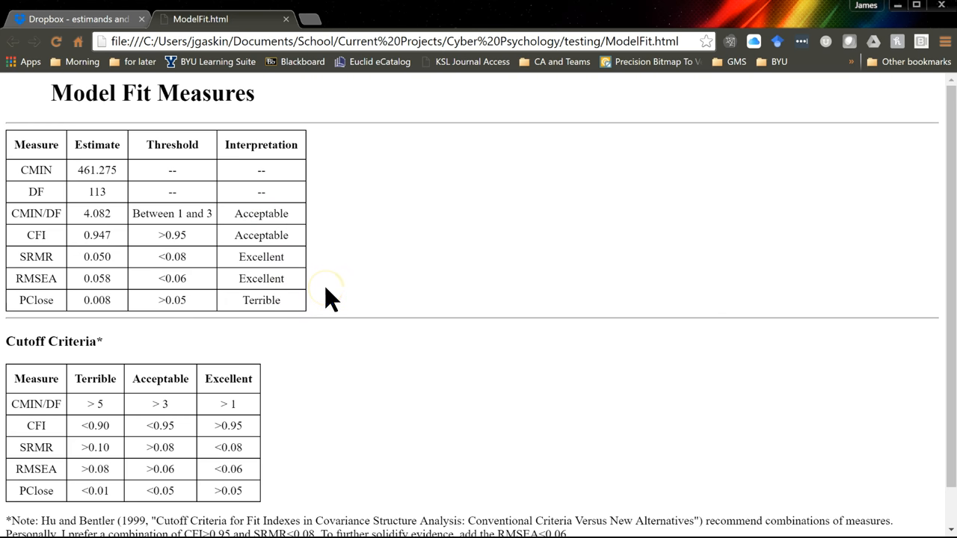
scroll(down, 3)
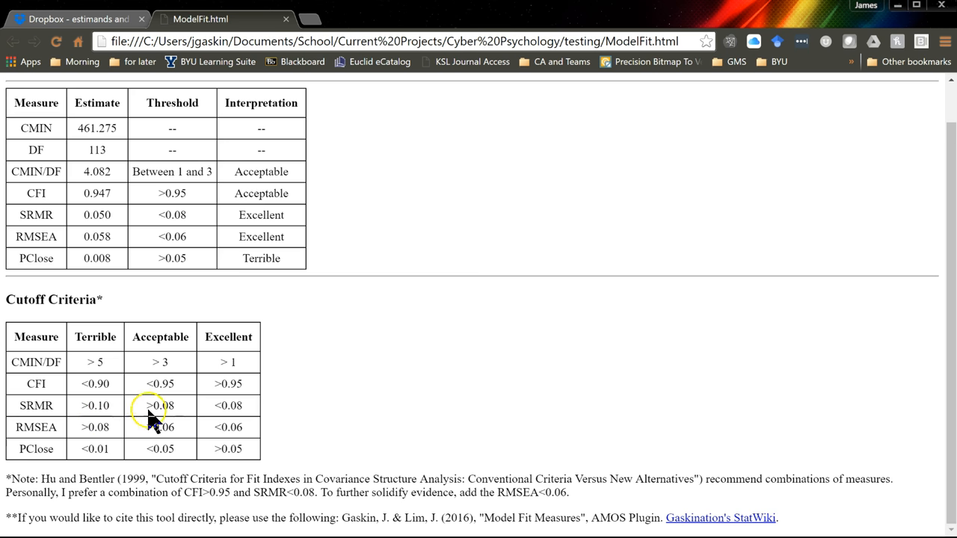
mouse_move(250, 213)
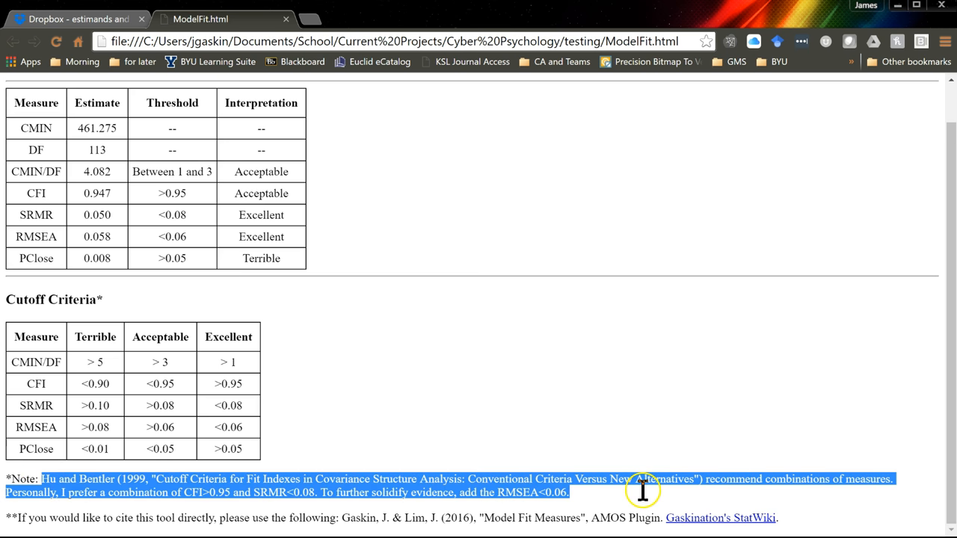
Clear the highlighted note text below the report's Cutoff Criteria table.
click(243, 524)
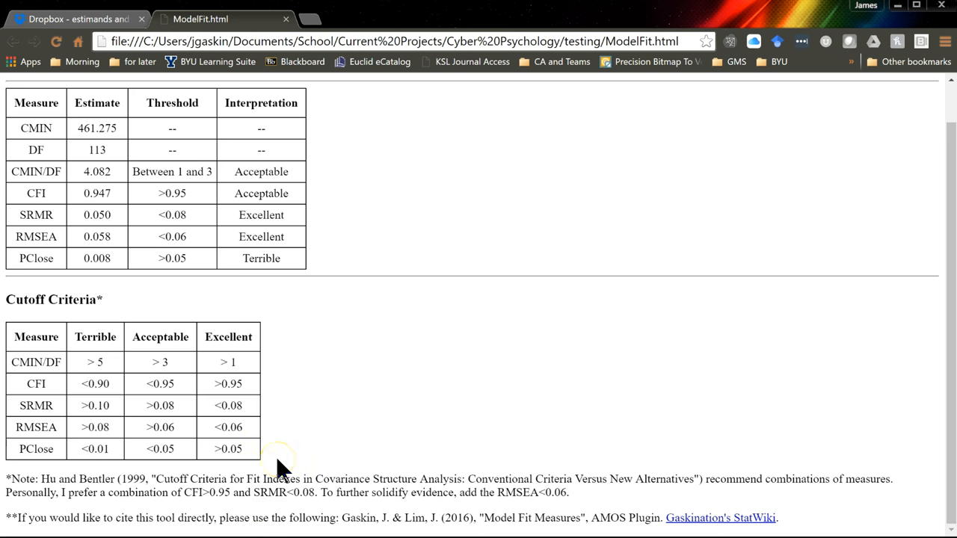
mouse_move(314, 434)
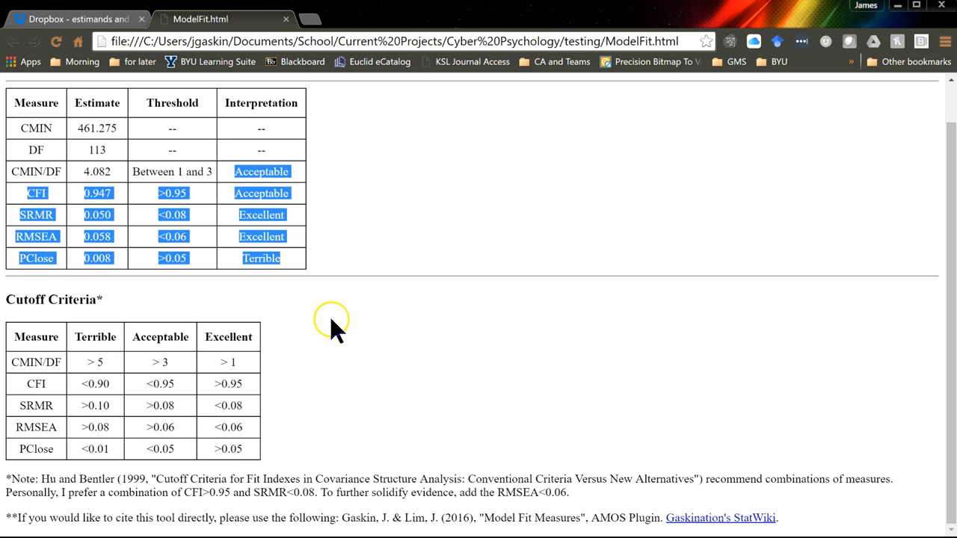
mouse_move(336, 331)
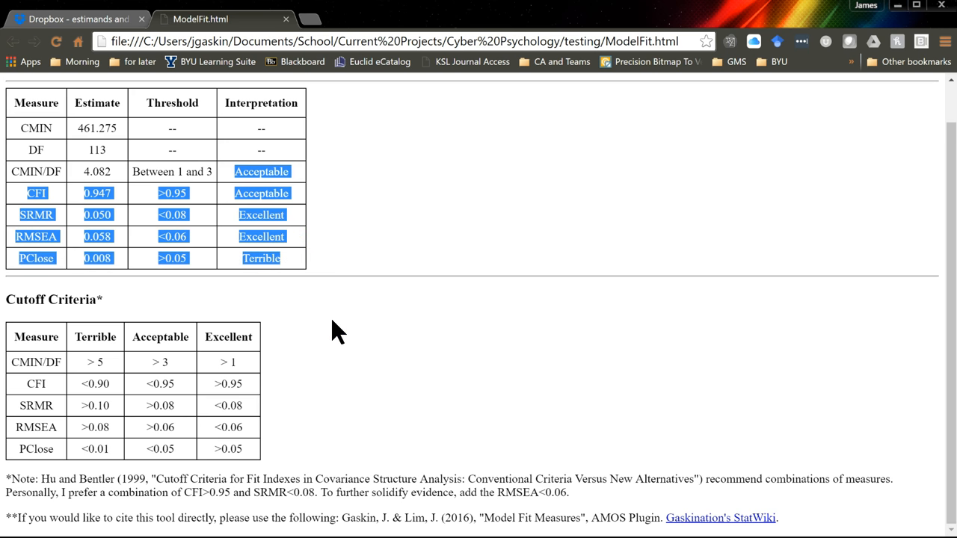